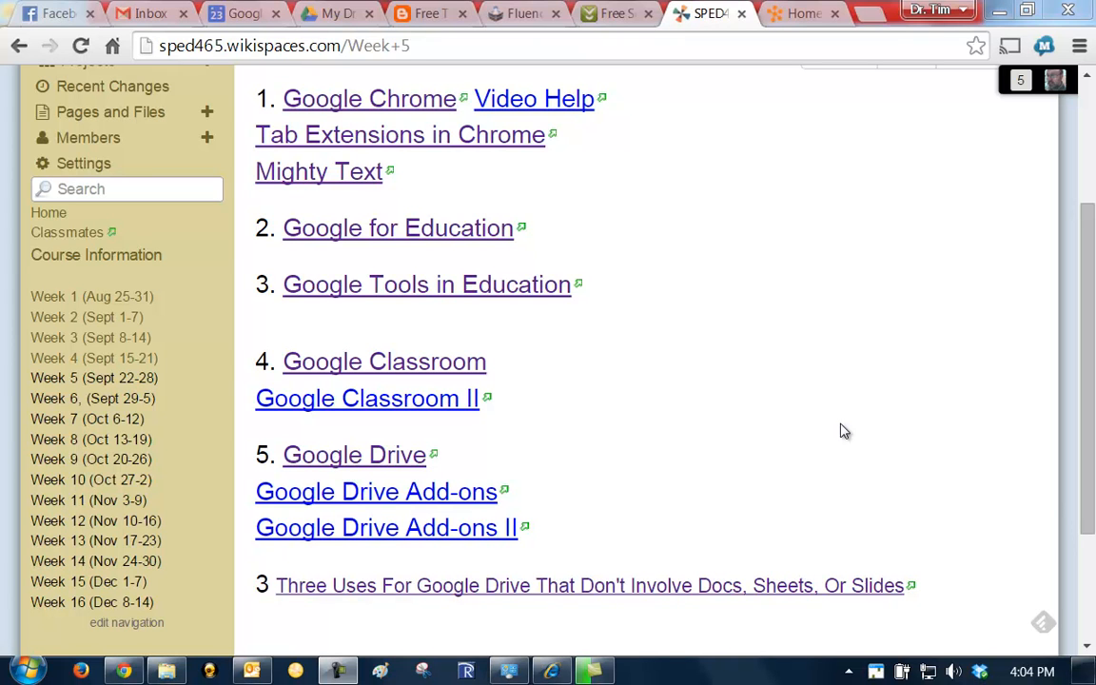
mouse_move(849, 426)
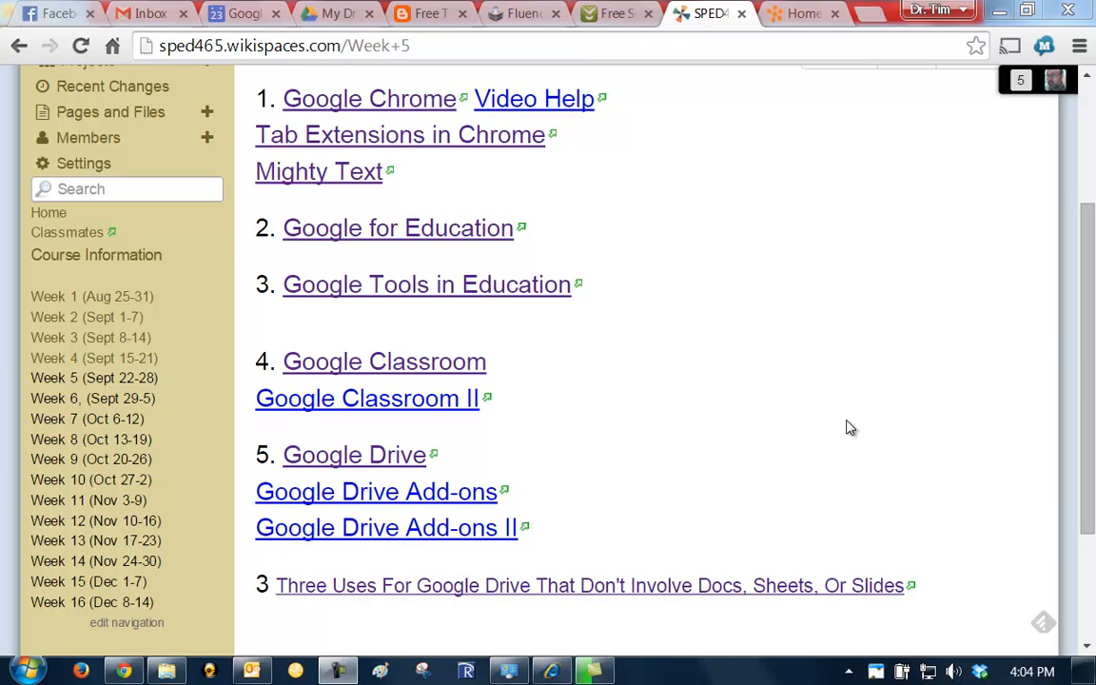
mouse_move(384, 361)
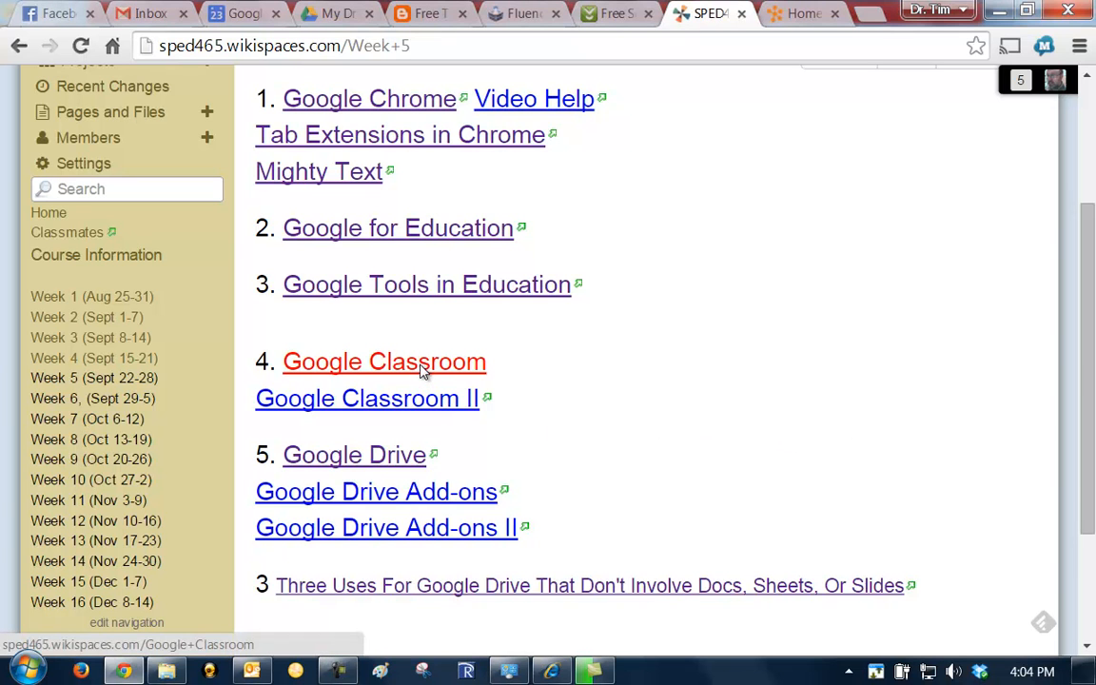
Go to the Google Classroom wiki page and start its embedded Google Drive video.
click(384, 361)
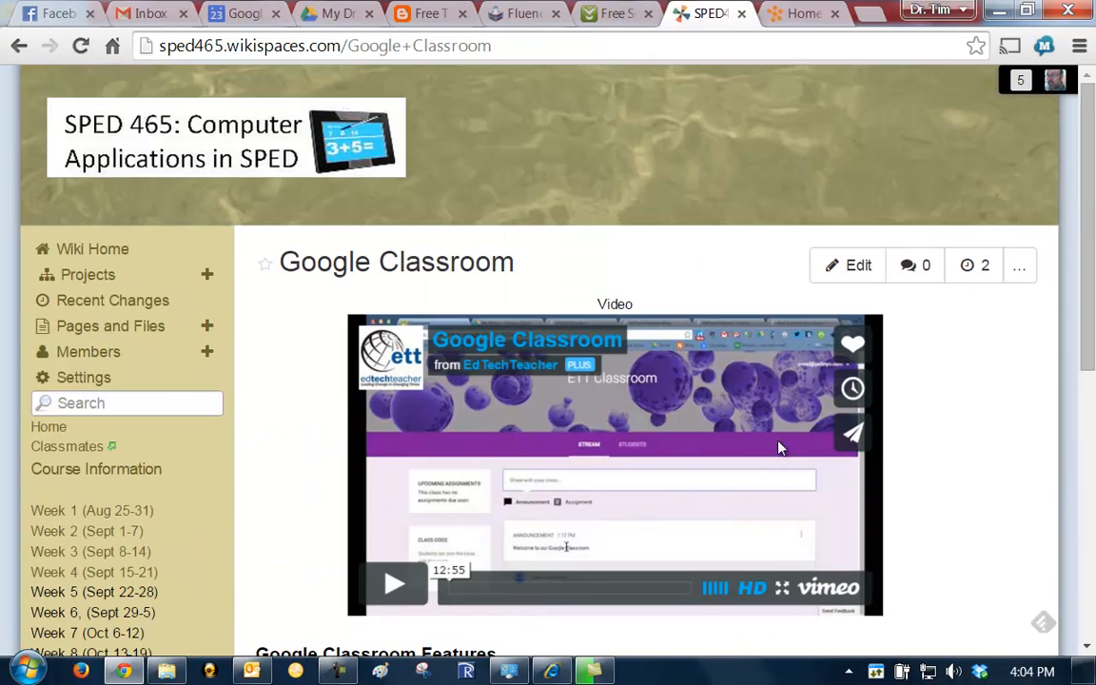
click(96, 592)
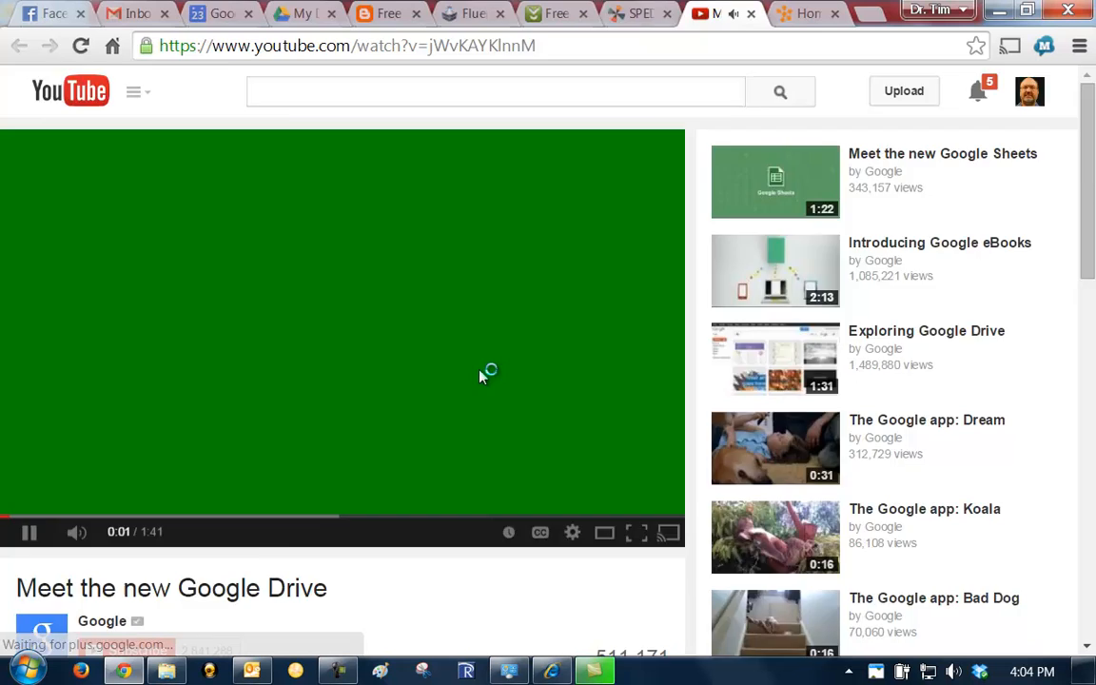
Return to the Week 5 wiki tab, leaving the Google Drive video open.
click(639, 14)
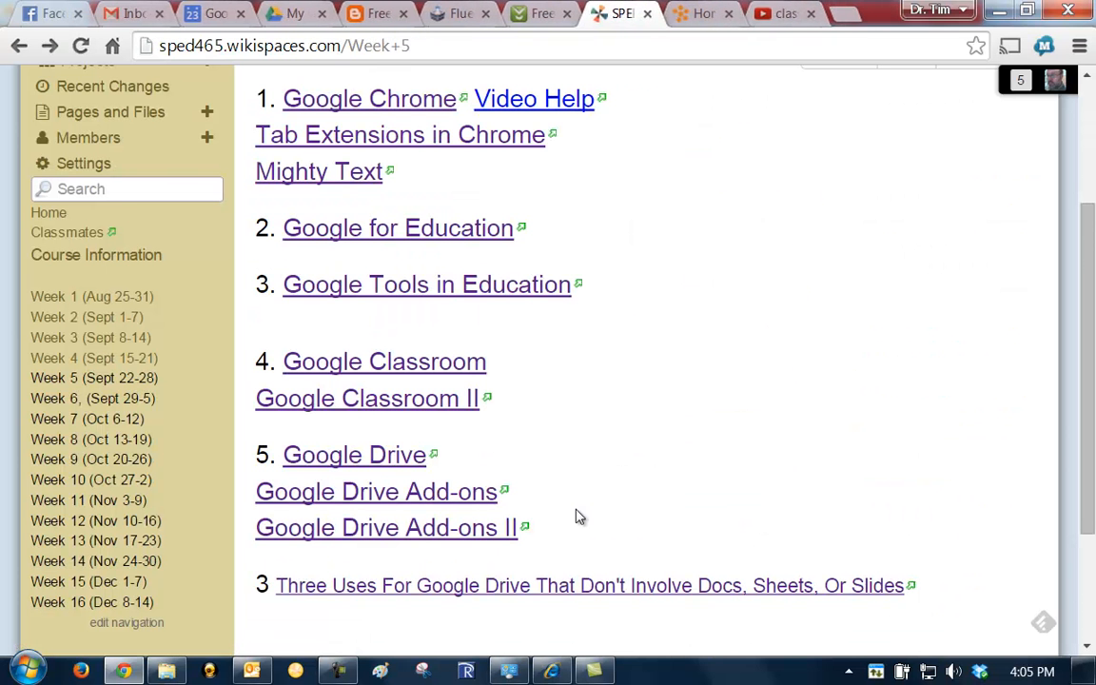
scroll(down, 3)
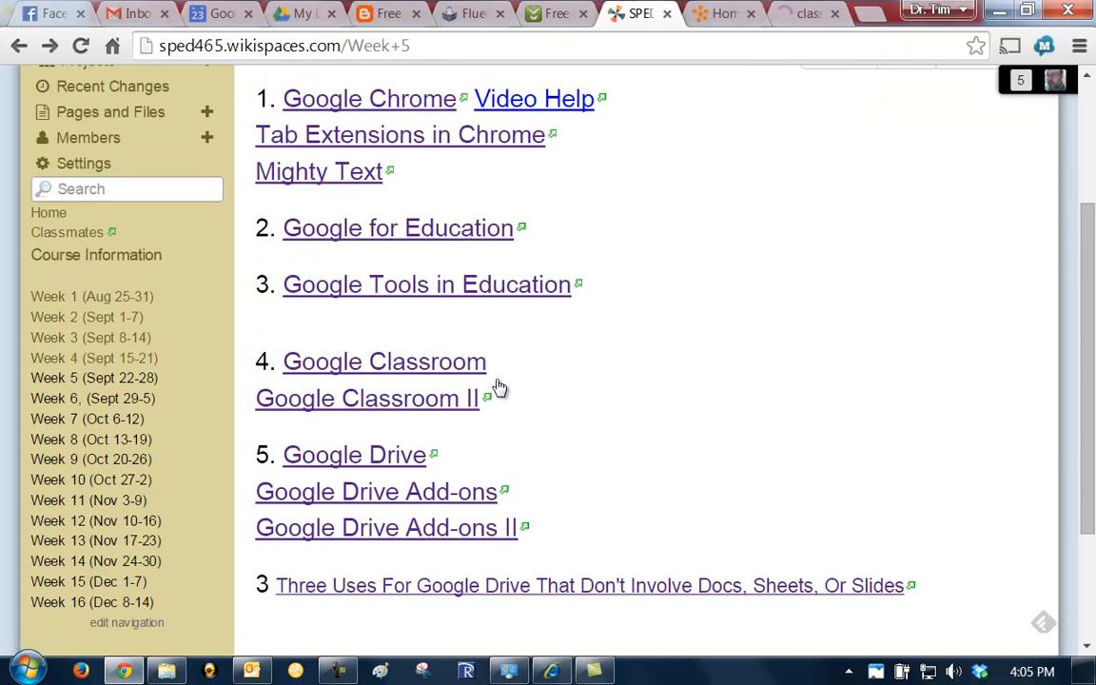
mouse_move(772, 492)
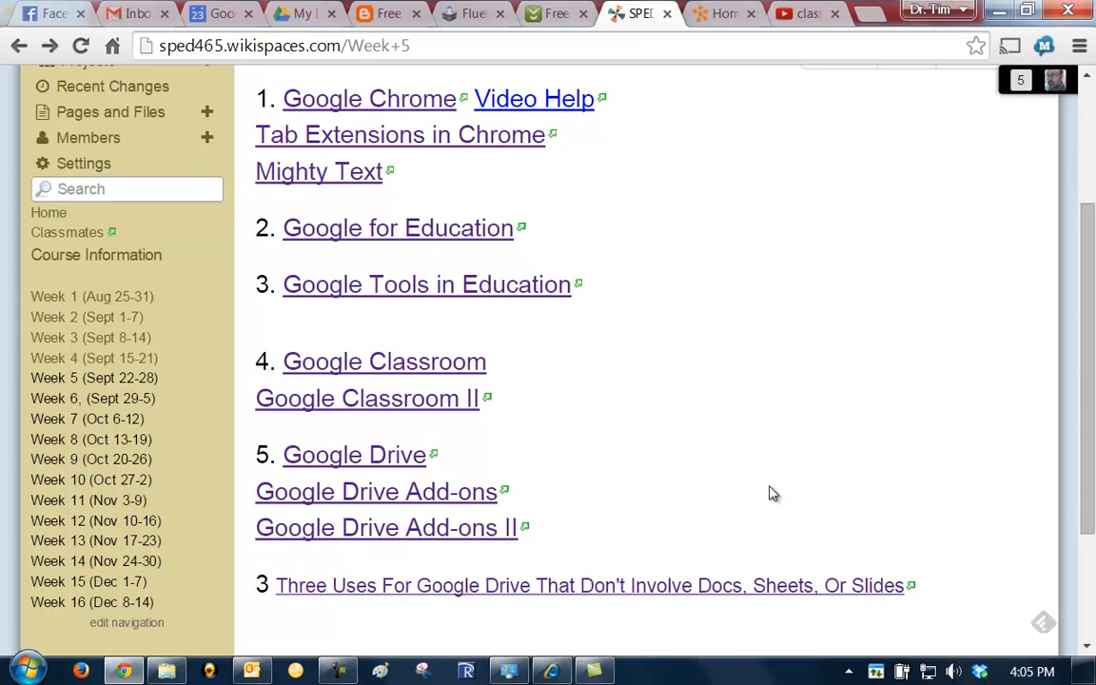
mouse_move(692, 486)
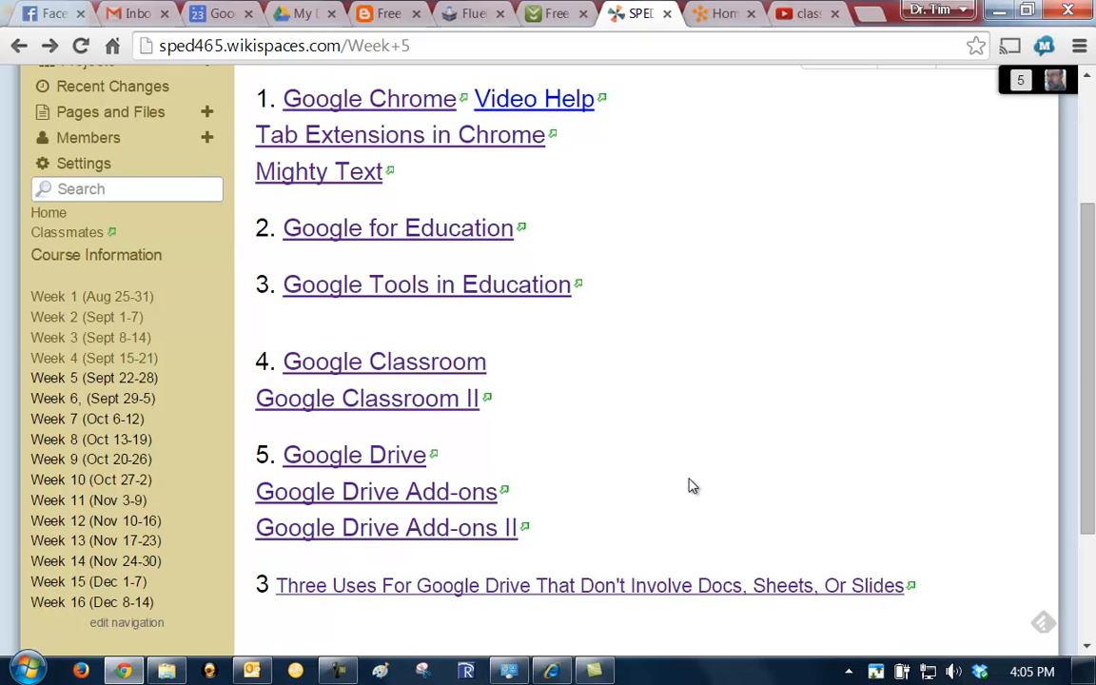
mouse_move(679, 479)
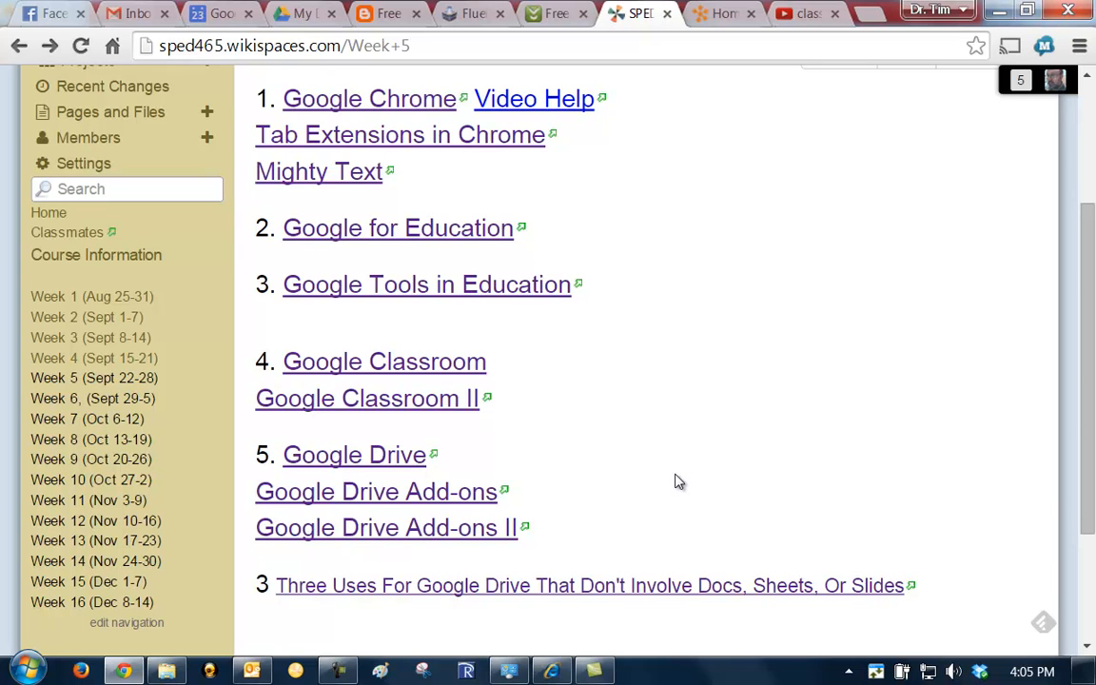